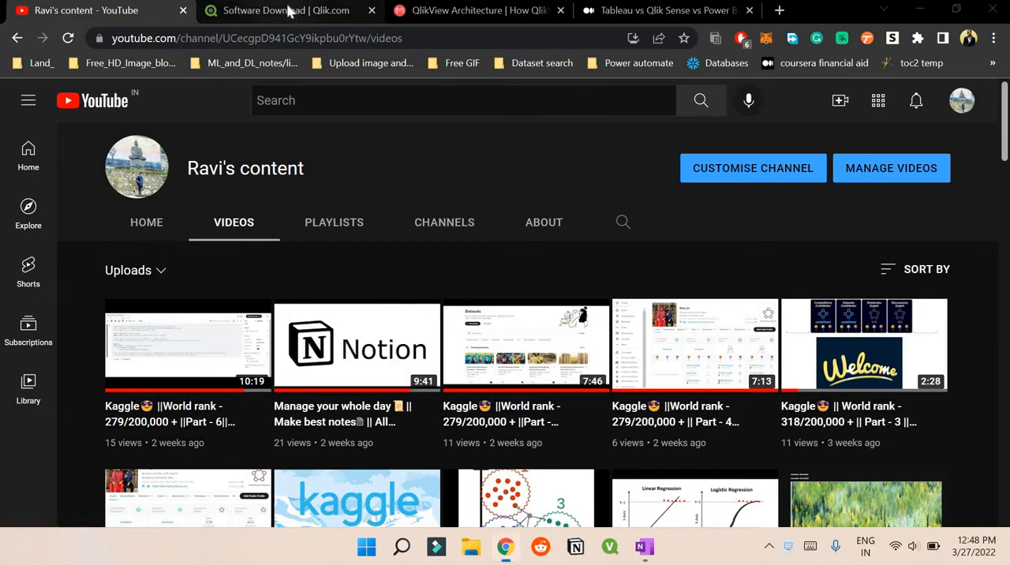
Switch to the Qlik.com QlikView Personal Edition download page tab.
{"action": "left_click", "coordinate": [285, 10]}
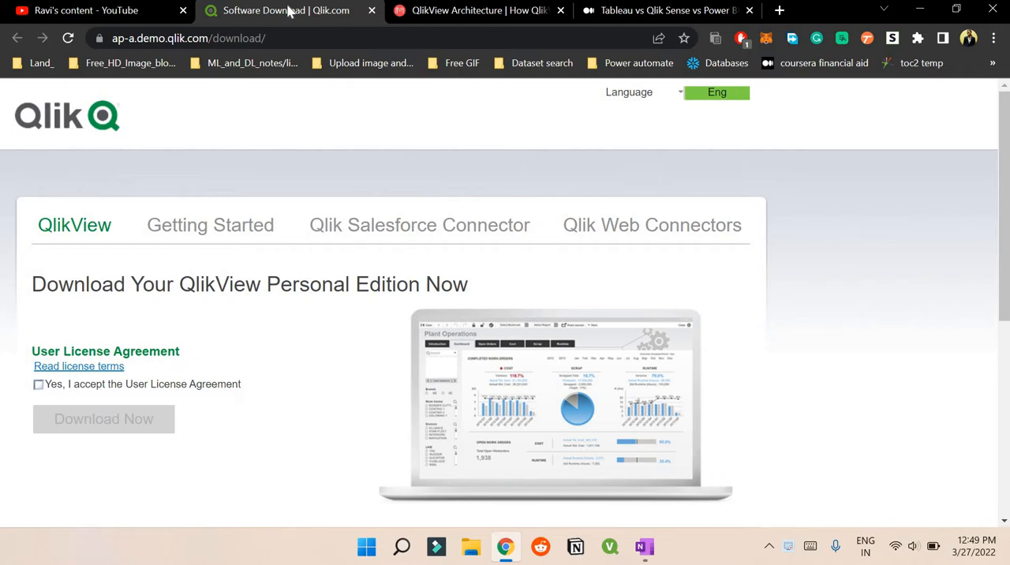
{"action": "mouse_move", "coordinate": [132, 152]}
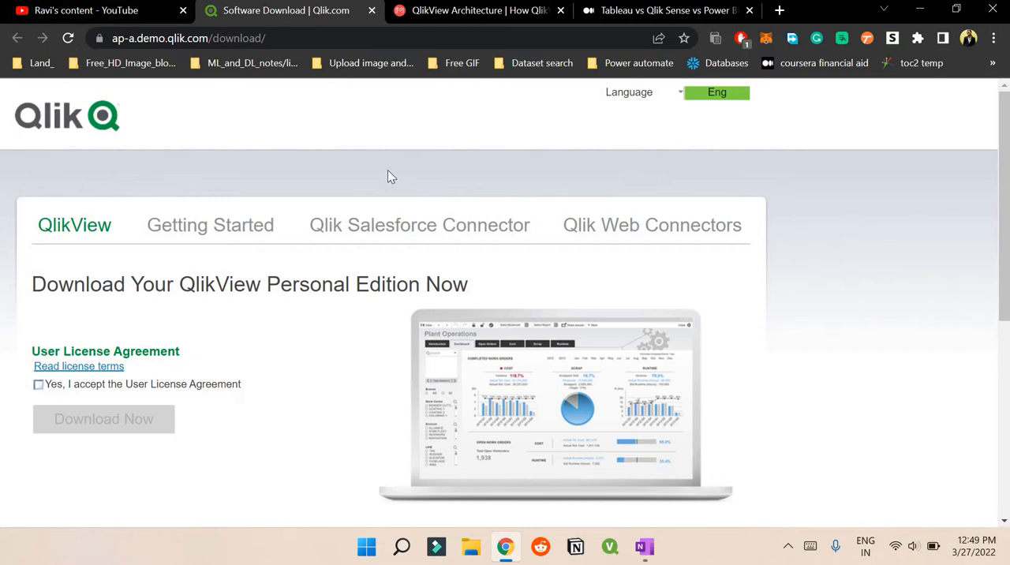
{"action": "mouse_move", "coordinate": [70, 215]}
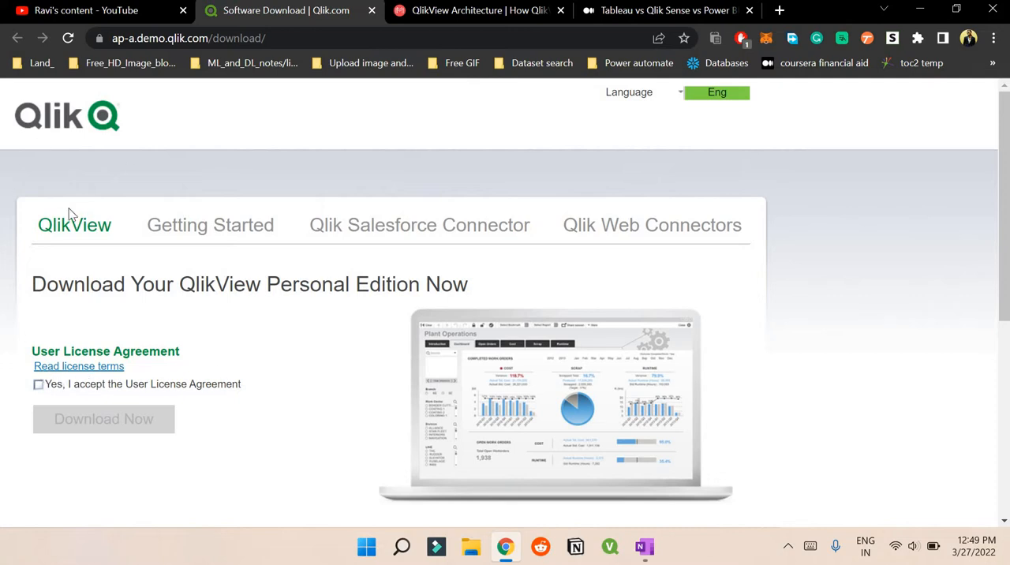
{"action": "mouse_move", "coordinate": [49, 388]}
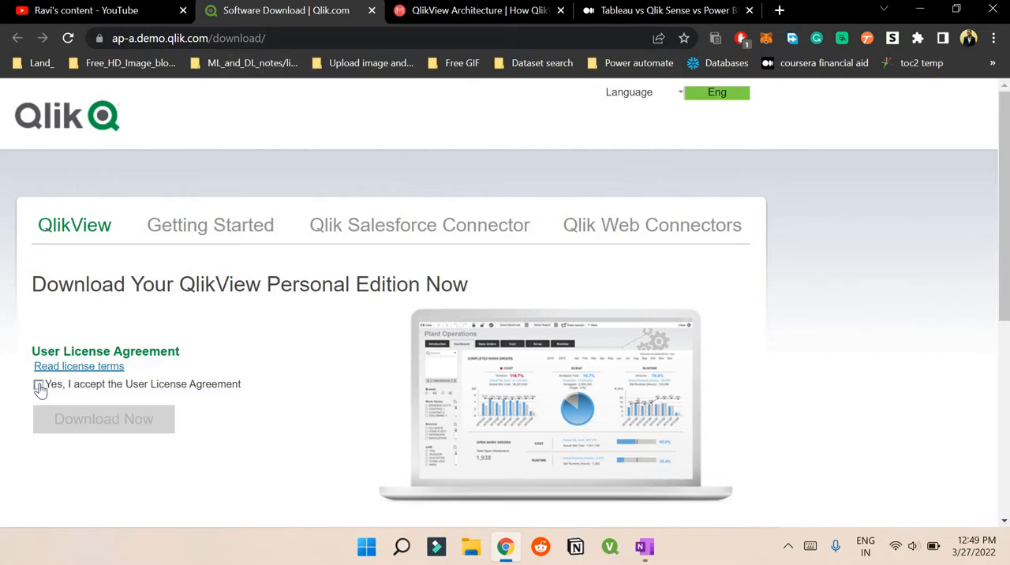
Accept the User License Agreement and highlight the QlikView product name in the heading.
{"action": "left_click", "coordinate": [39, 384]}
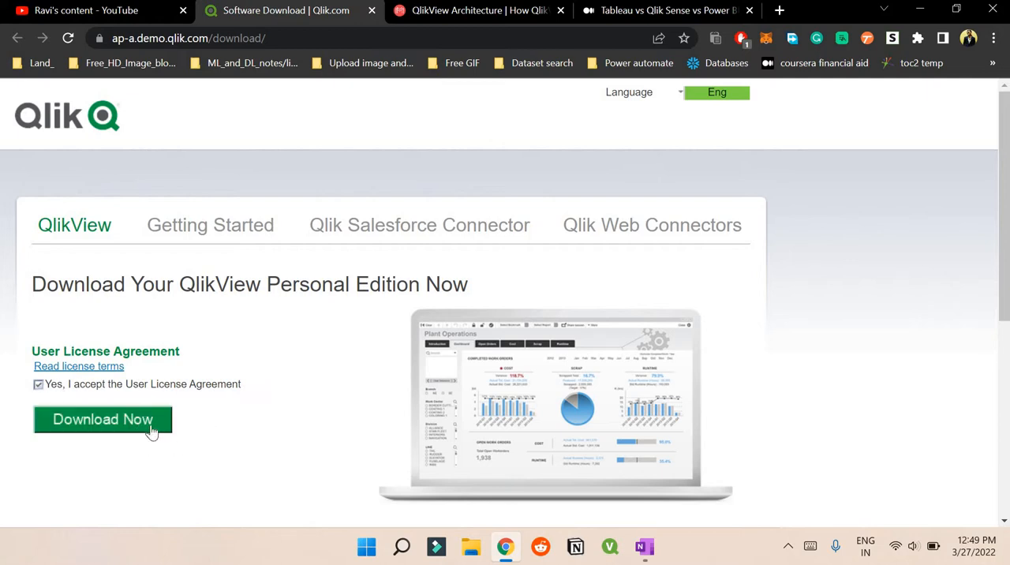
{"action": "mouse_move", "coordinate": [197, 210]}
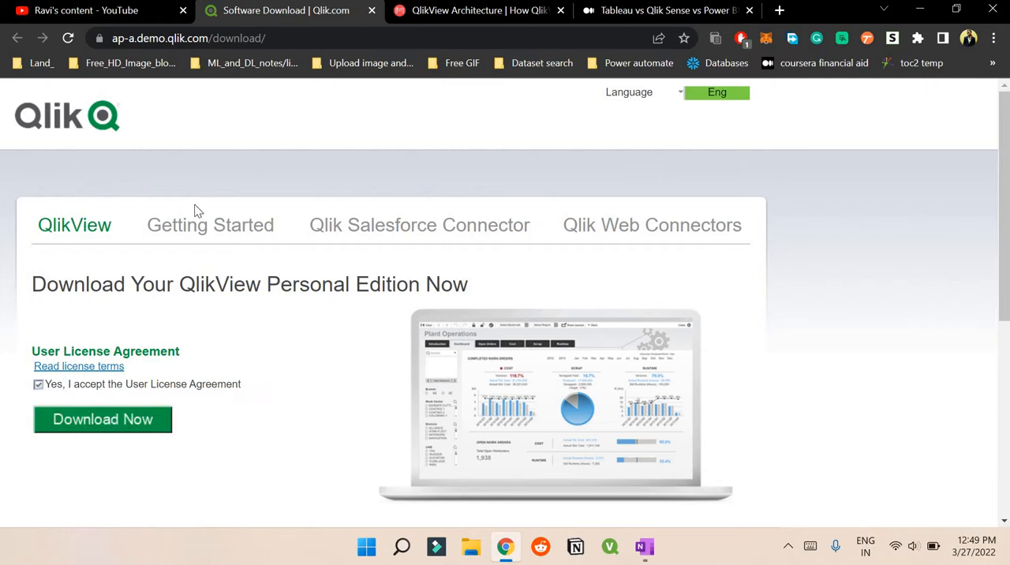
{"action": "mouse_move", "coordinate": [290, 56]}
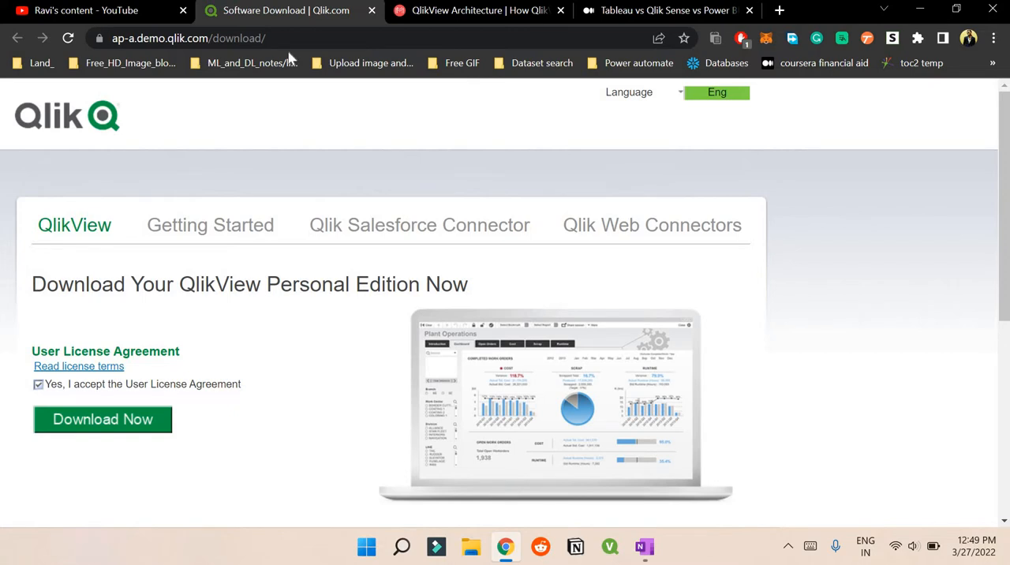
{"action": "mouse_move", "coordinate": [108, 251]}
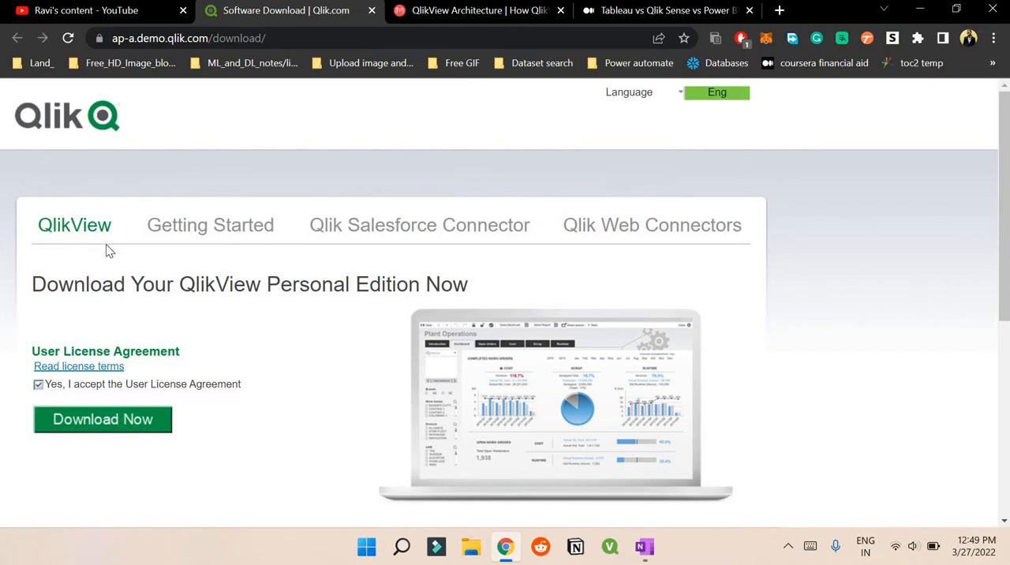
{"action": "double_click", "coordinate": [189, 284]}
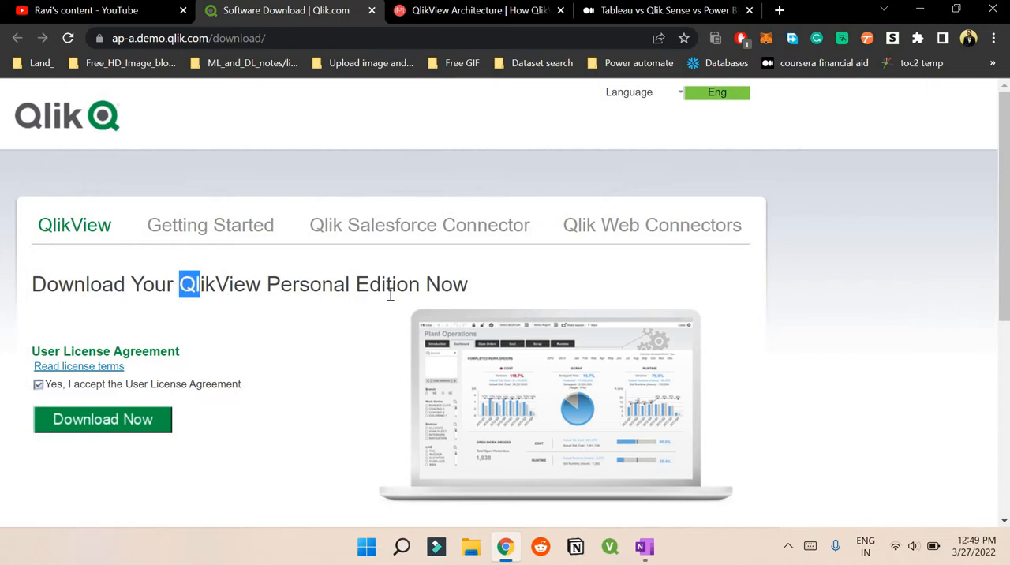
{"action": "left_click_drag", "start_coordinate": [183, 284], "coordinate": [408, 284]}
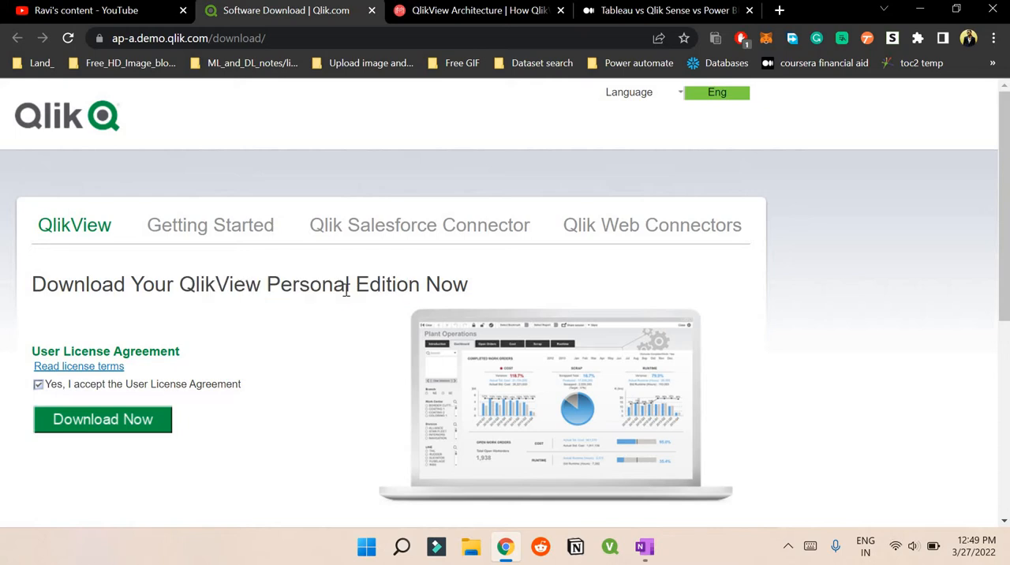
{"action": "mouse_move", "coordinate": [398, 198]}
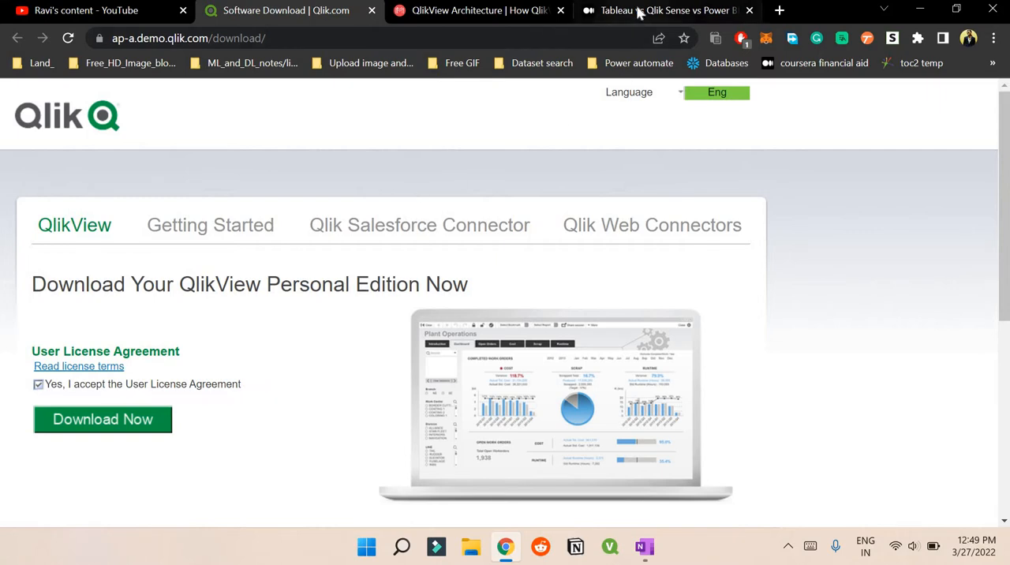
Open the 'Tableau vs Qlik Sense vs Power BI' Medium article and scroll past its comparison table.
{"action": "left_click", "coordinate": [666, 10]}
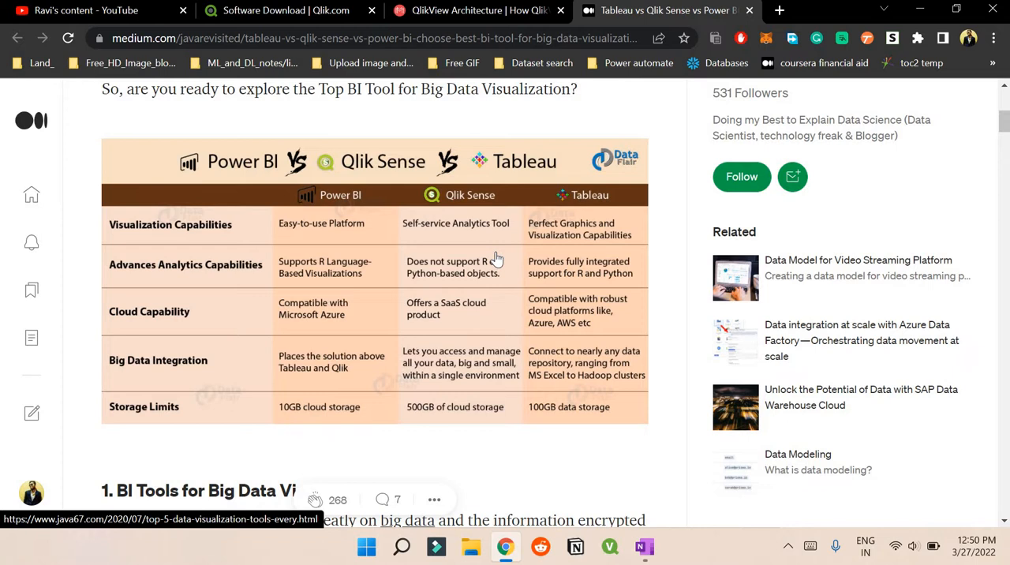
{"action": "mouse_move", "coordinate": [463, 260]}
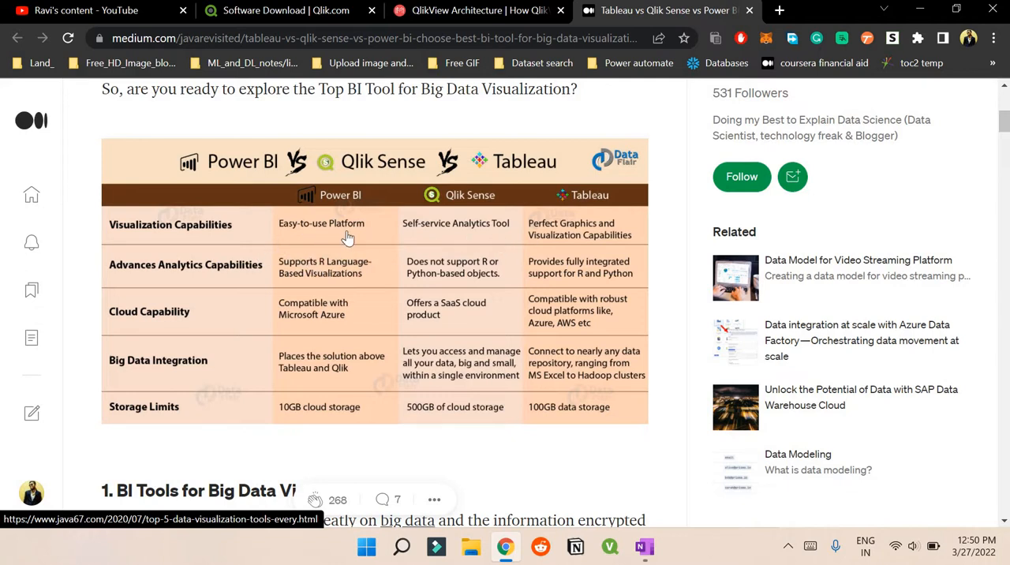
{"action": "mouse_move", "coordinate": [472, 233]}
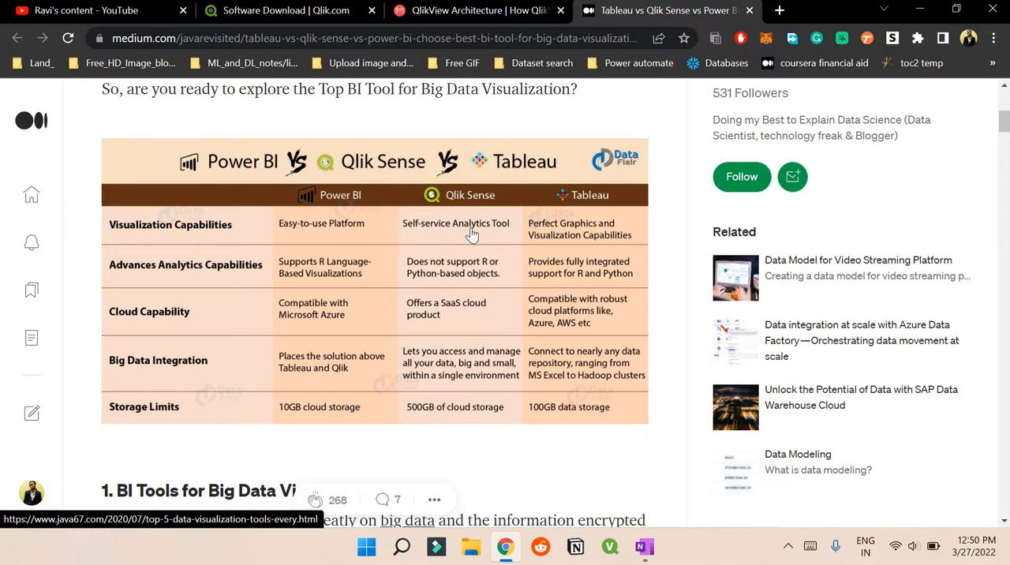
{"action": "mouse_move", "coordinate": [570, 251]}
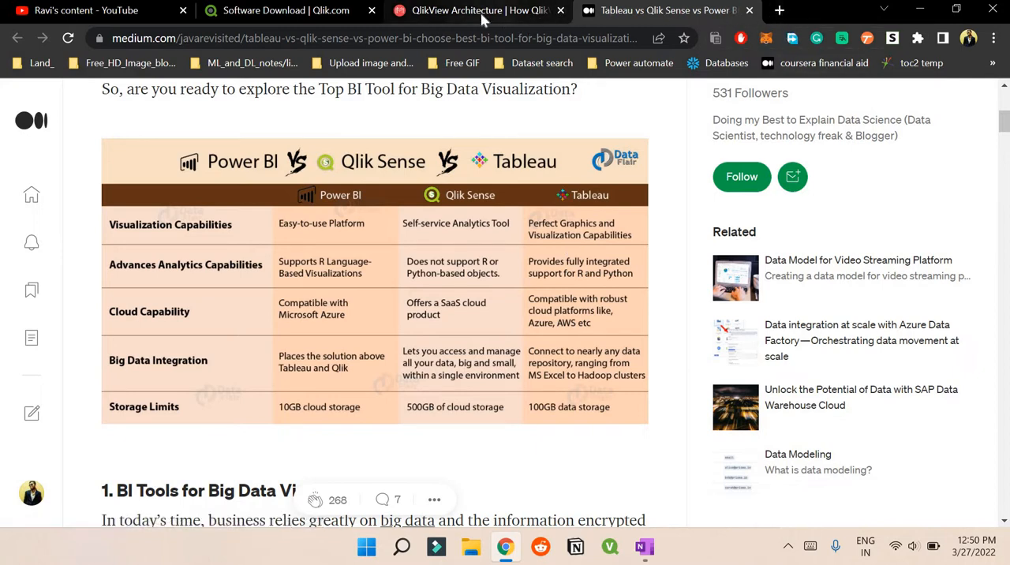
{"action": "mouse_move", "coordinate": [822, 15]}
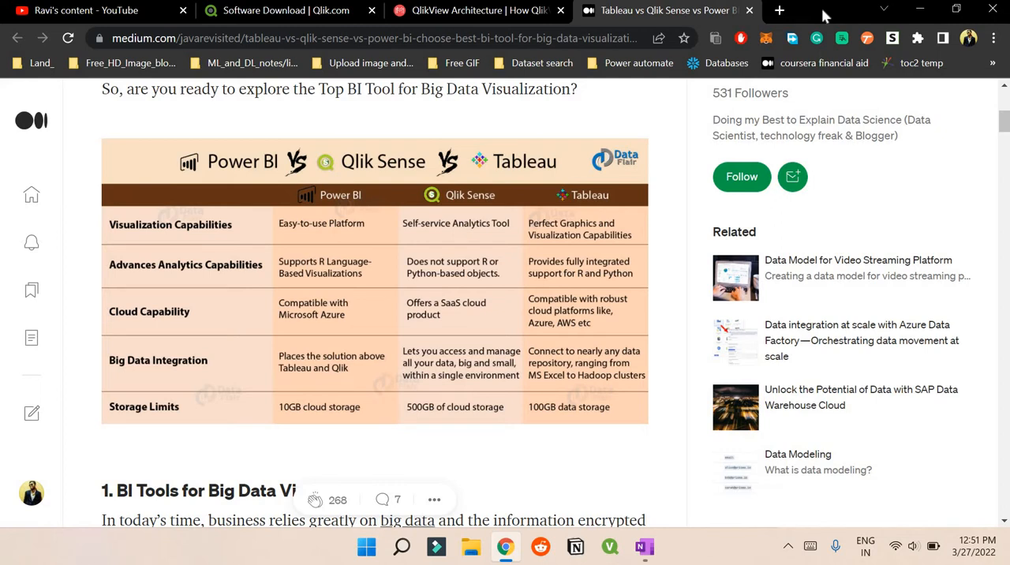
{"action": "mouse_move", "coordinate": [320, 333]}
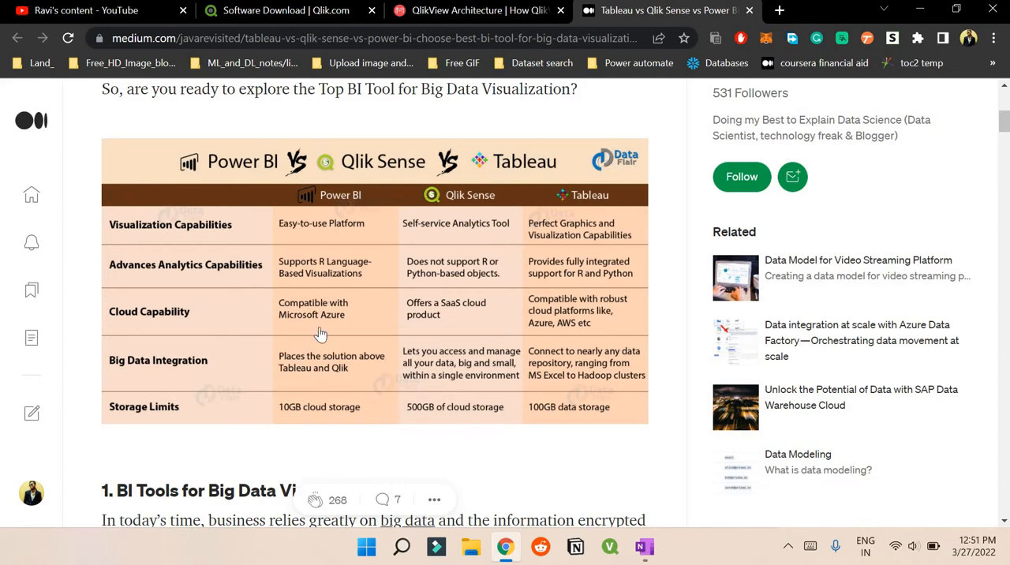
{"action": "mouse_move", "coordinate": [466, 215]}
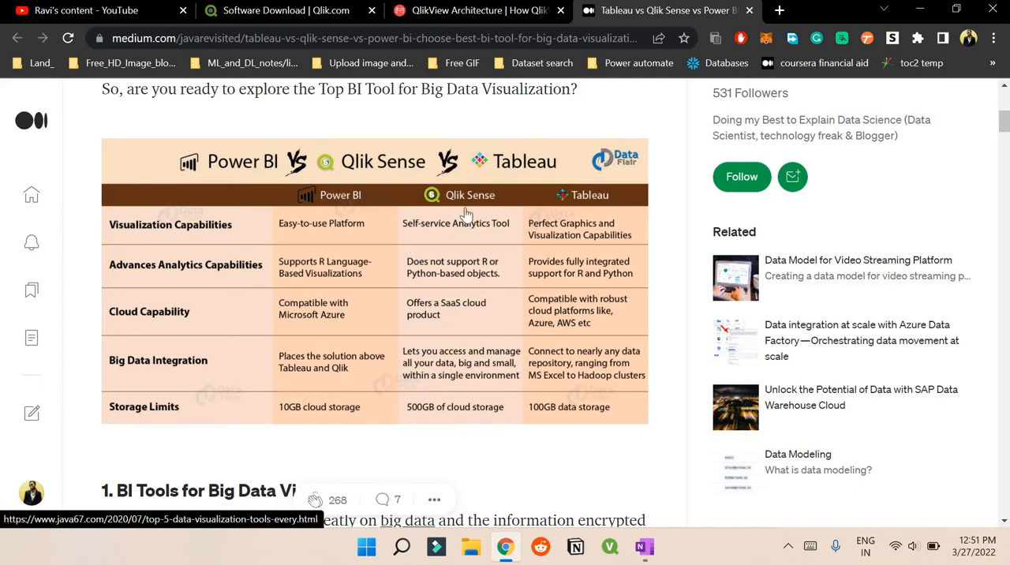
{"action": "mouse_move", "coordinate": [461, 319]}
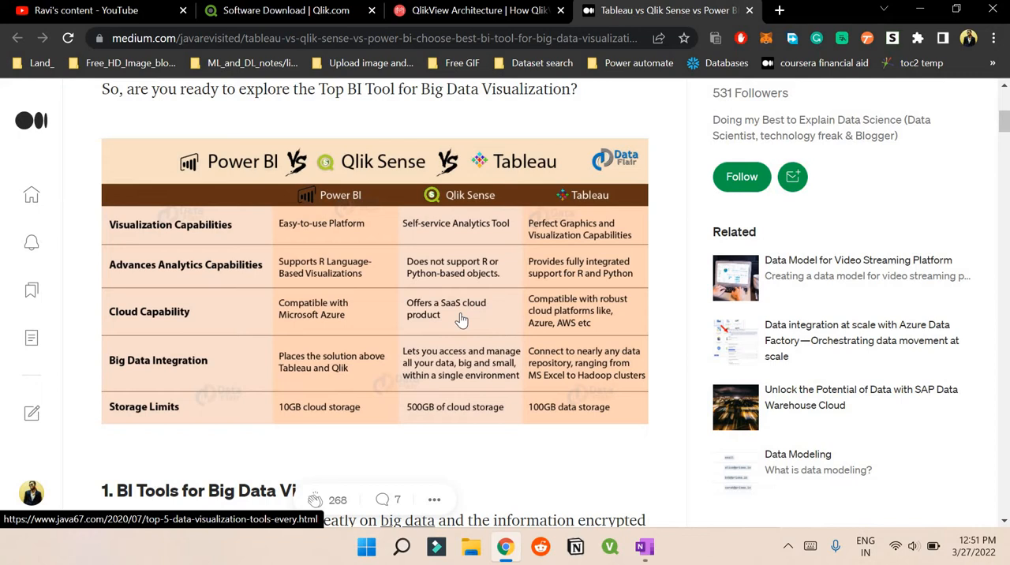
{"action": "scroll", "scroll_direction": "down", "scroll_amount": 3}
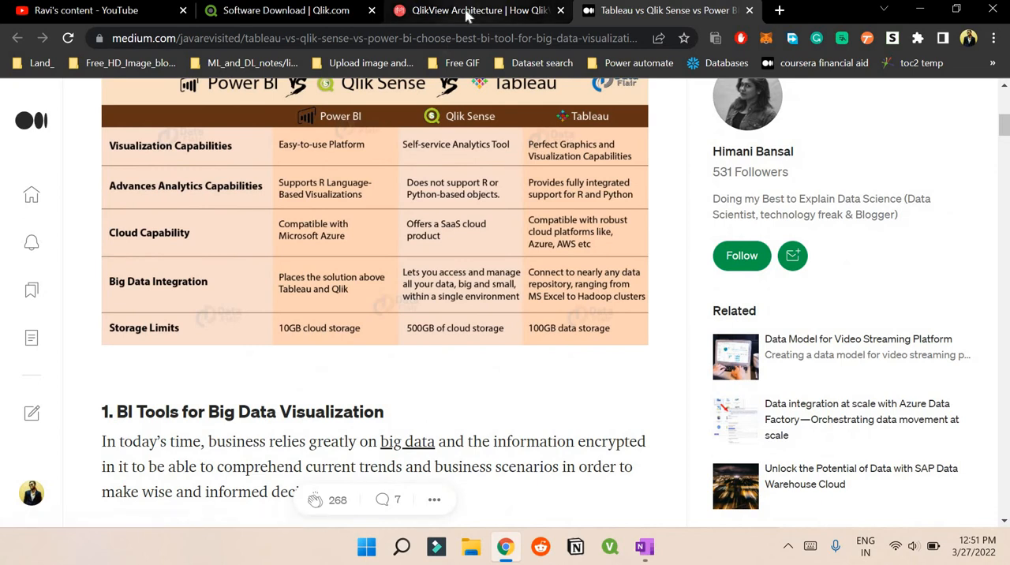
View the MindMajix QlikView architecture diagram, then return to the Qlik download page.
{"action": "left_click", "coordinate": [473, 10]}
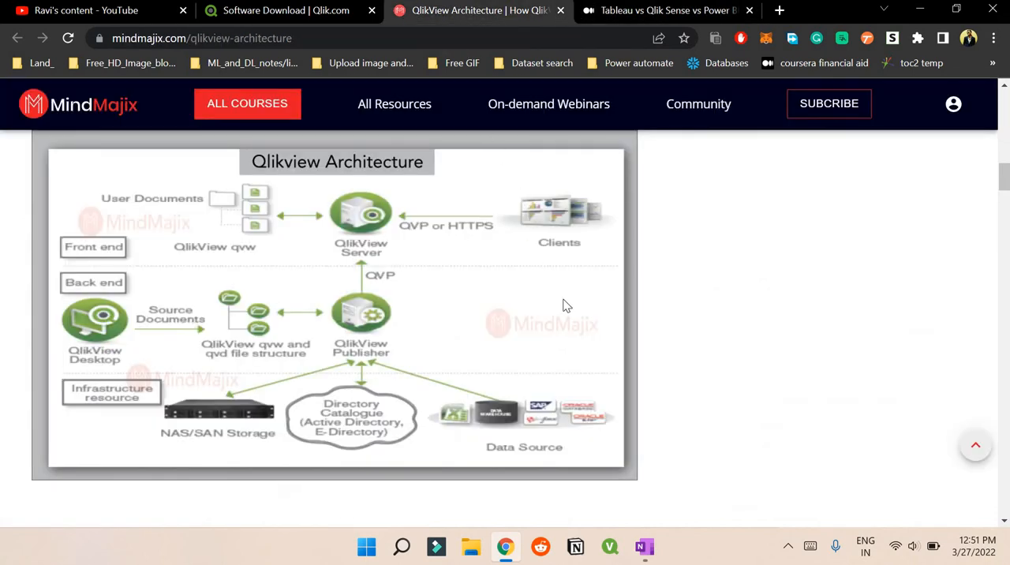
{"action": "mouse_move", "coordinate": [88, 238]}
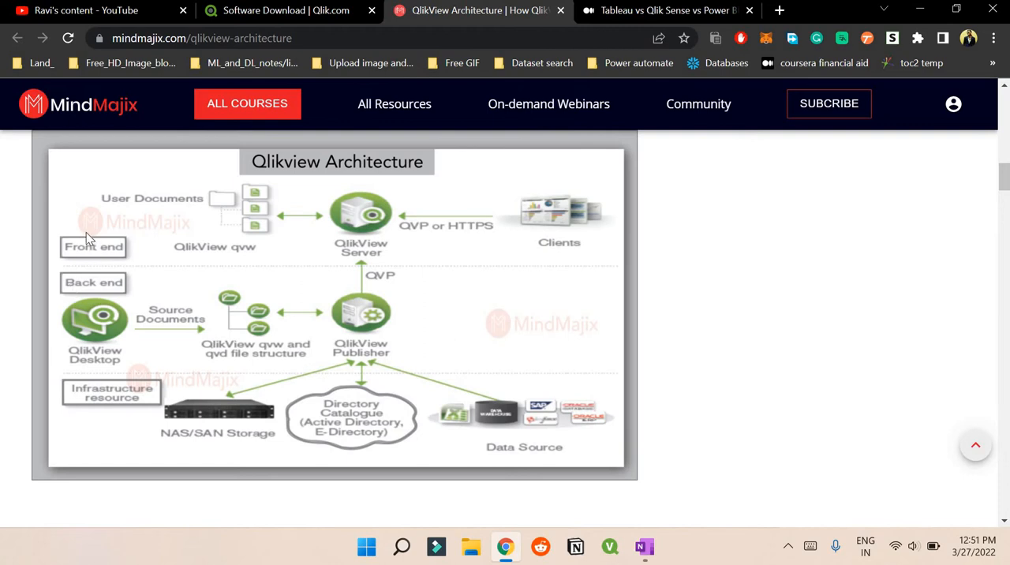
{"action": "mouse_move", "coordinate": [75, 394]}
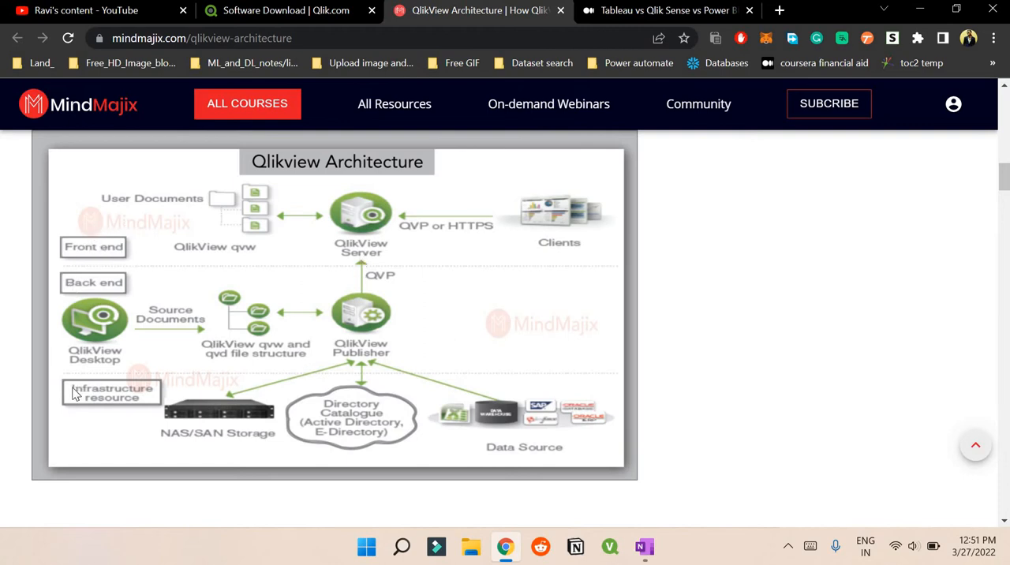
{"action": "mouse_move", "coordinate": [67, 389]}
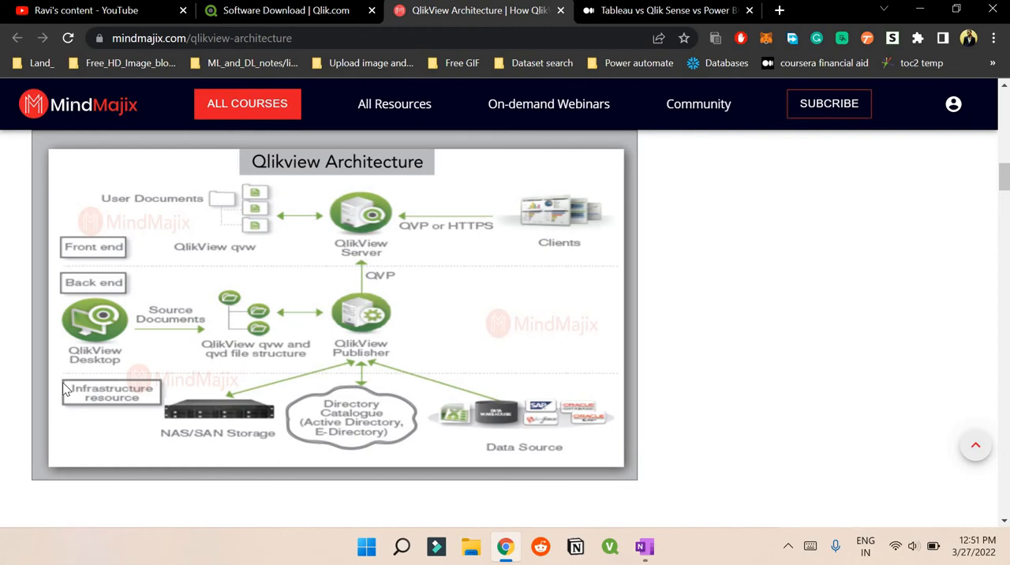
{"action": "mouse_move", "coordinate": [81, 407]}
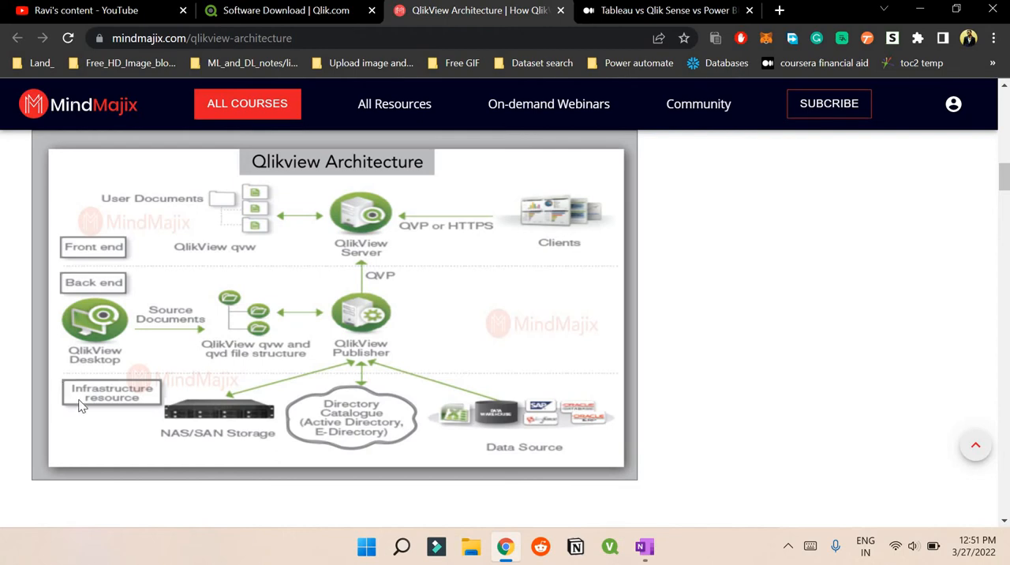
{"action": "mouse_move", "coordinate": [256, 449]}
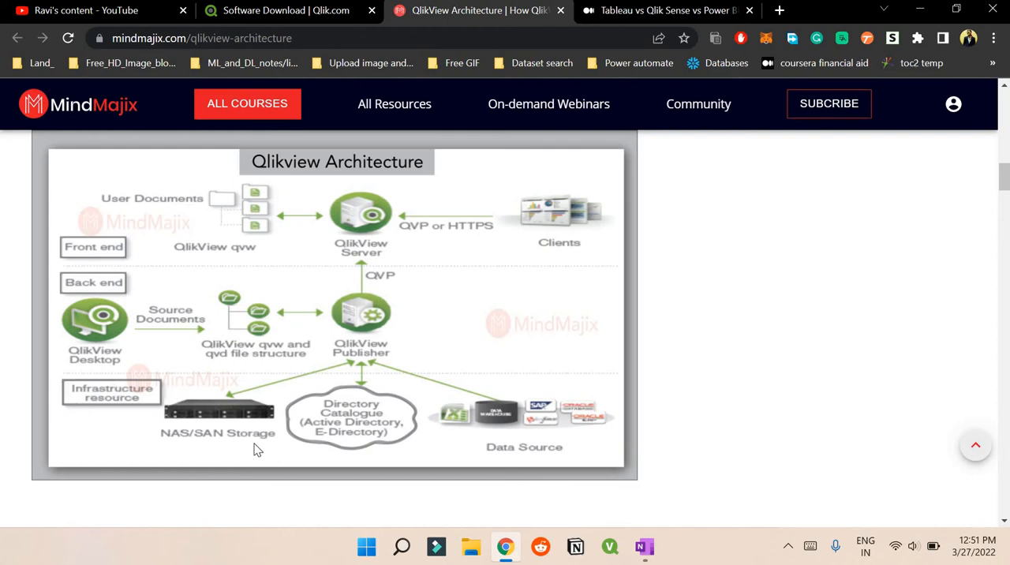
{"action": "mouse_move", "coordinate": [256, 418]}
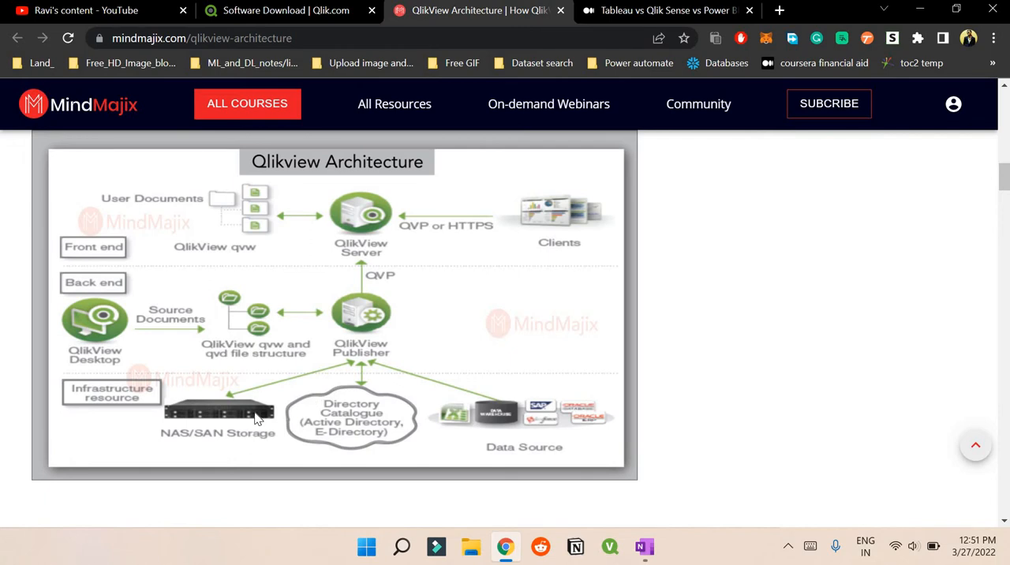
{"action": "mouse_move", "coordinate": [384, 389]}
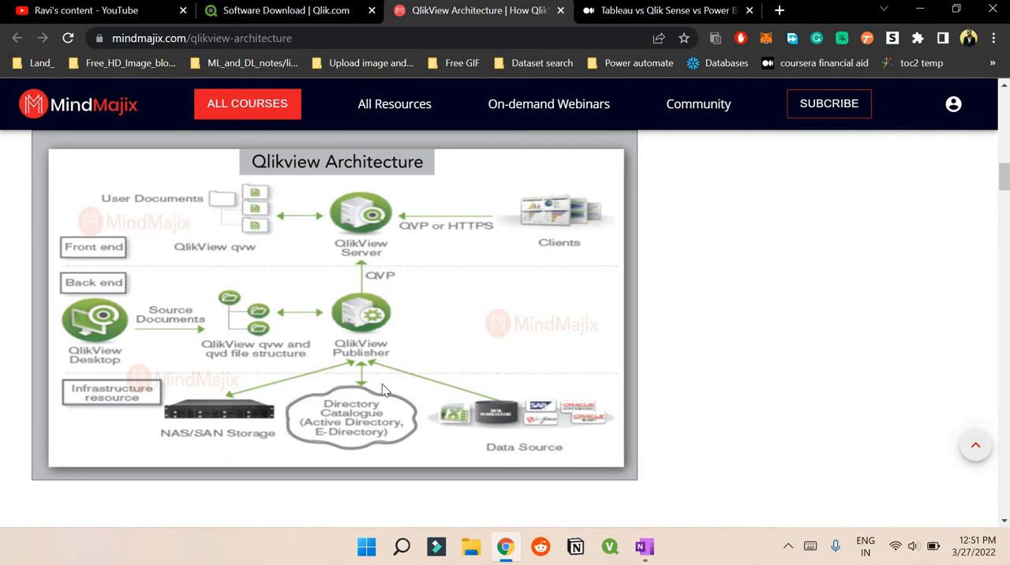
{"action": "mouse_move", "coordinate": [72, 290]}
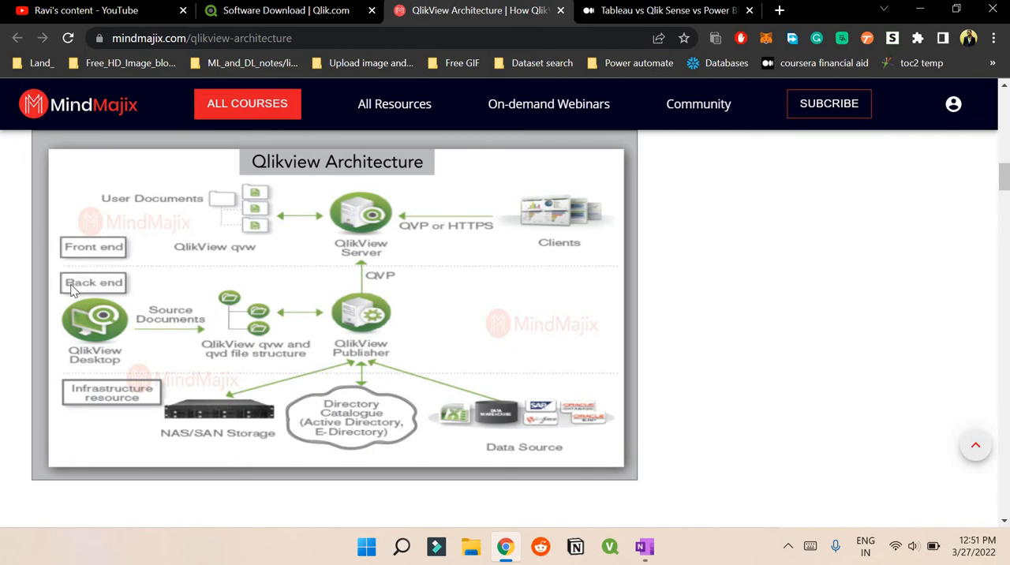
{"action": "mouse_move", "coordinate": [71, 336]}
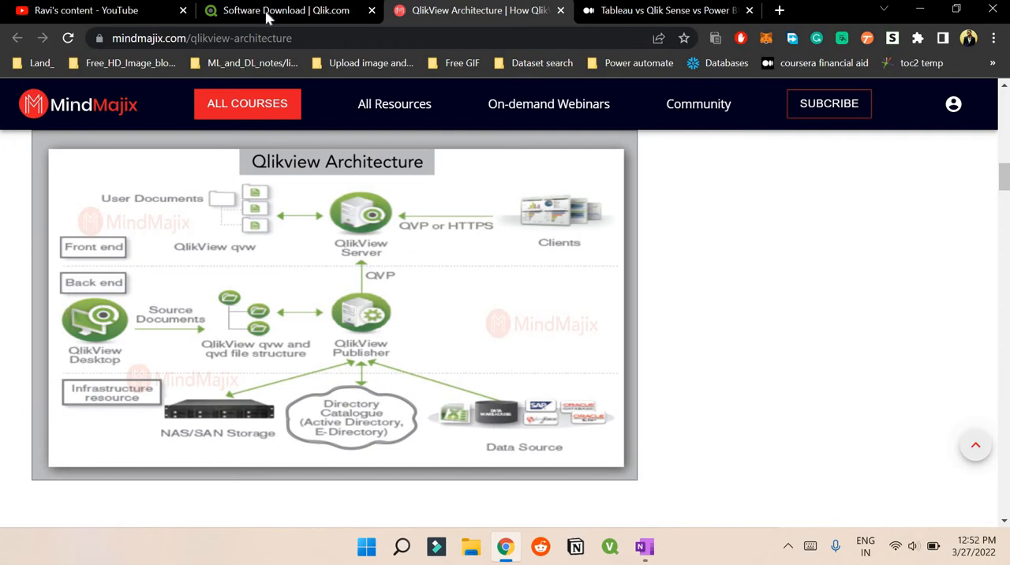
{"action": "left_click", "coordinate": [285, 10]}
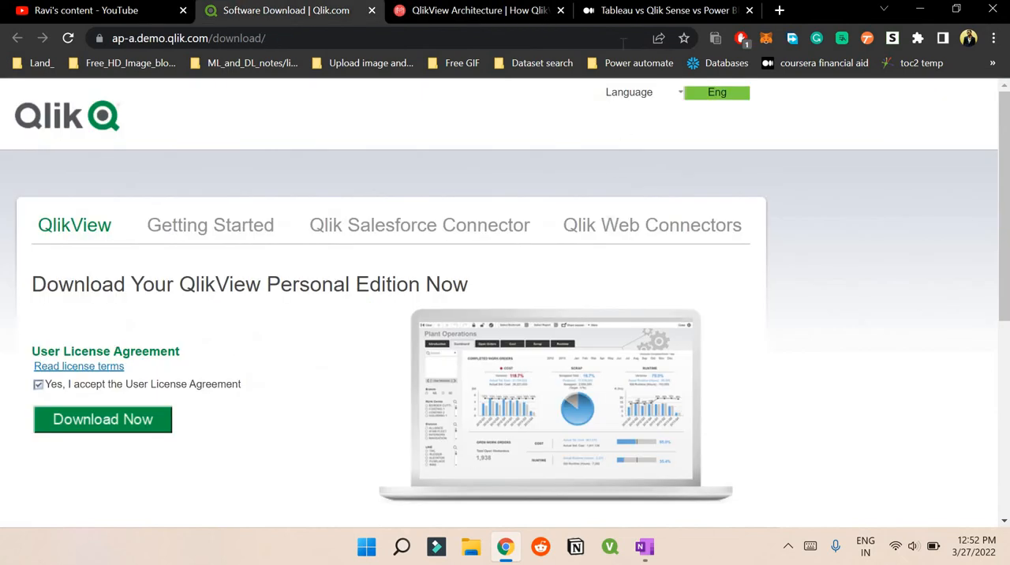
Return to the MindMajix 'QlikView Architecture' tab showing the Front end and Back end diagram.
{"action": "left_click", "coordinate": [478, 11]}
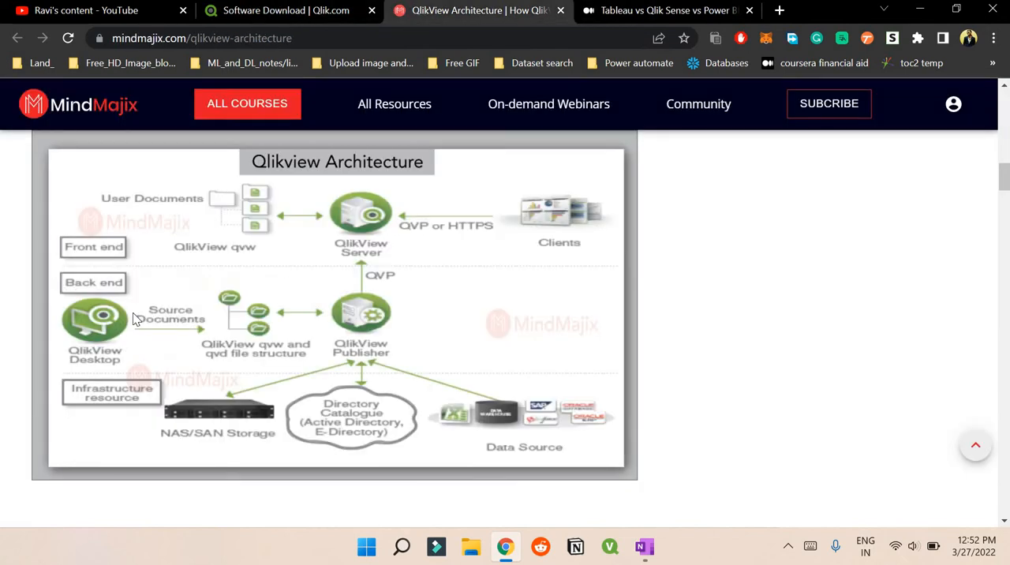
{"action": "mouse_move", "coordinate": [95, 332]}
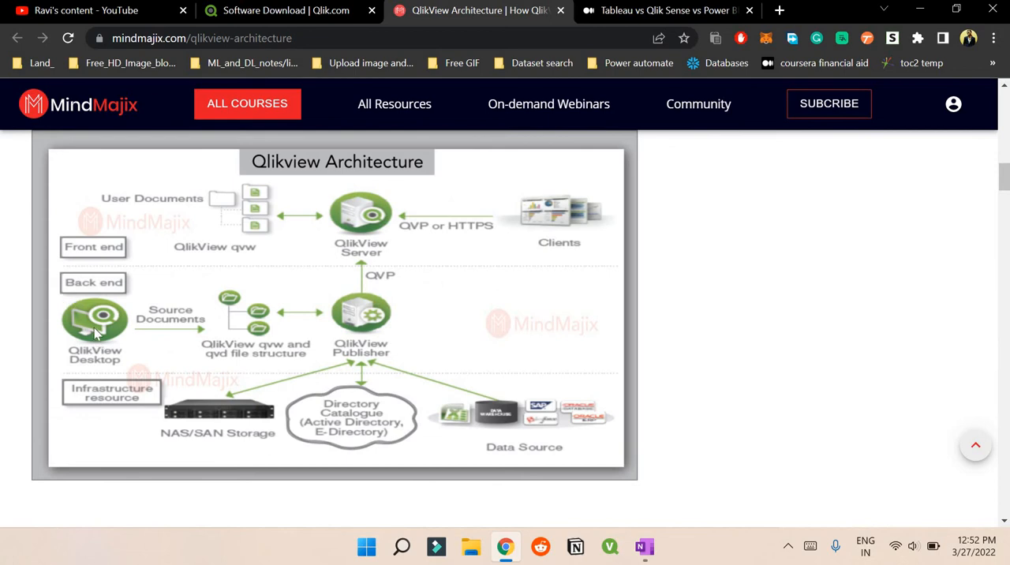
{"action": "mouse_move", "coordinate": [189, 363]}
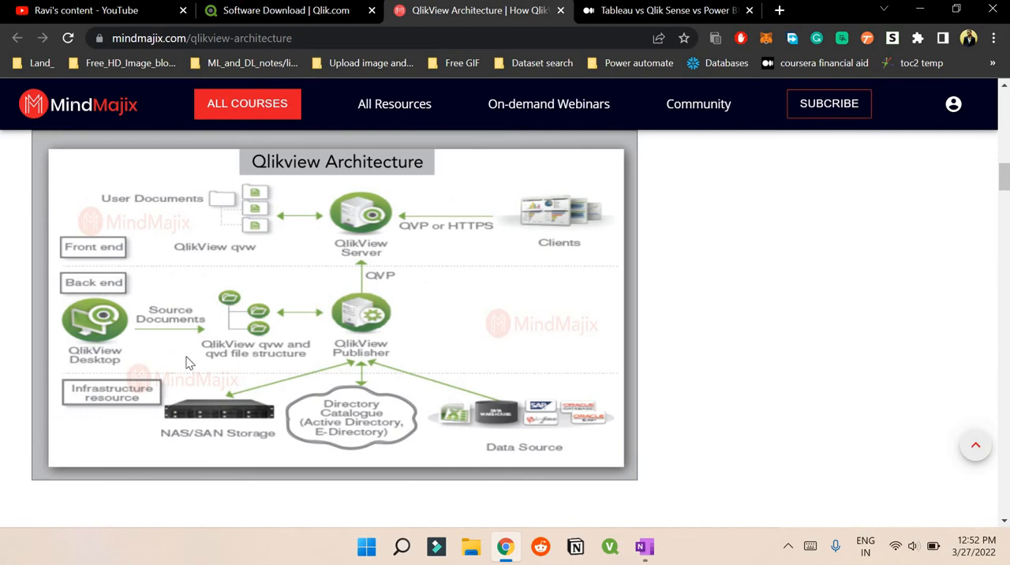
{"action": "mouse_move", "coordinate": [247, 354]}
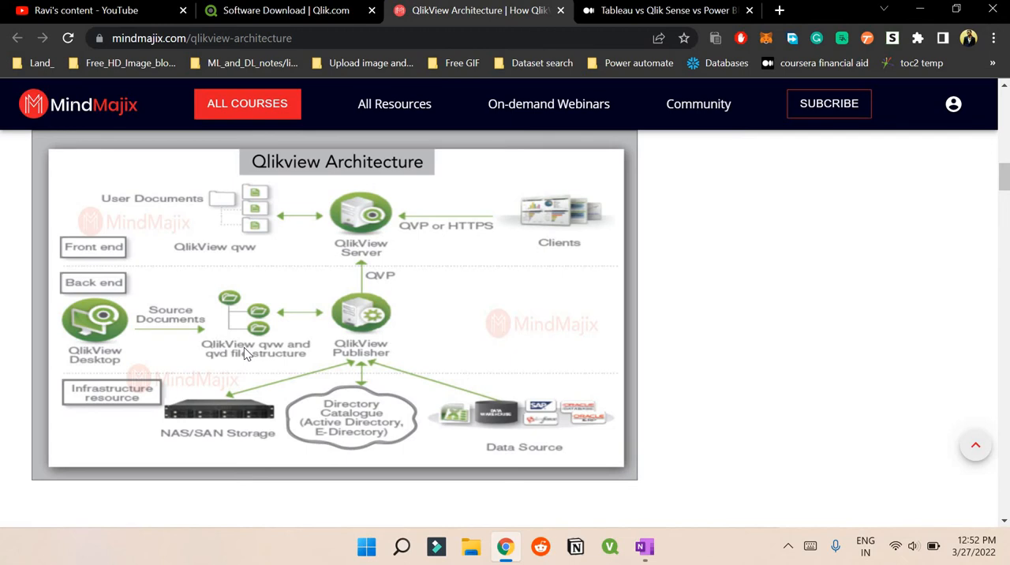
{"action": "mouse_move", "coordinate": [86, 335]}
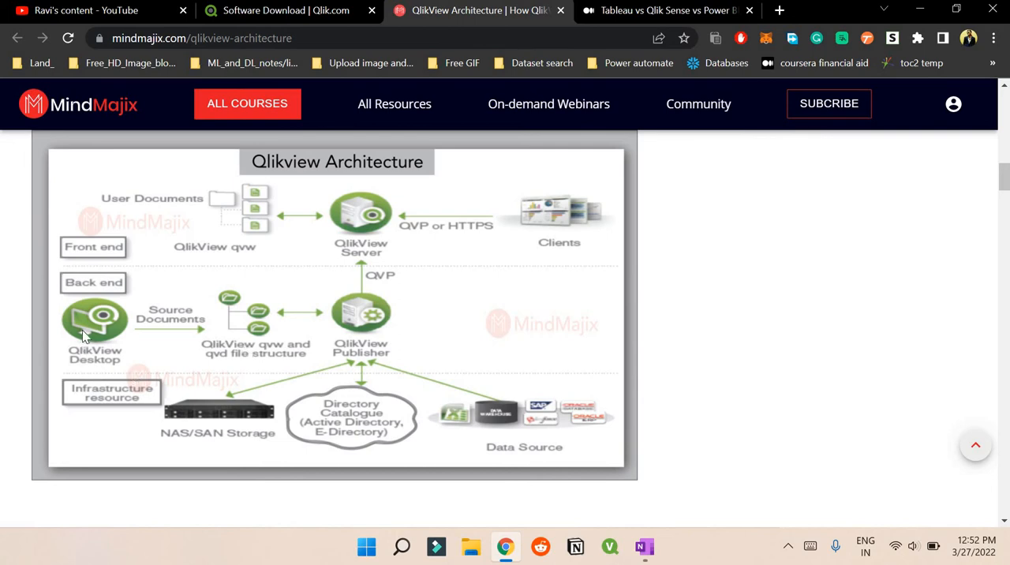
{"action": "mouse_move", "coordinate": [136, 330]}
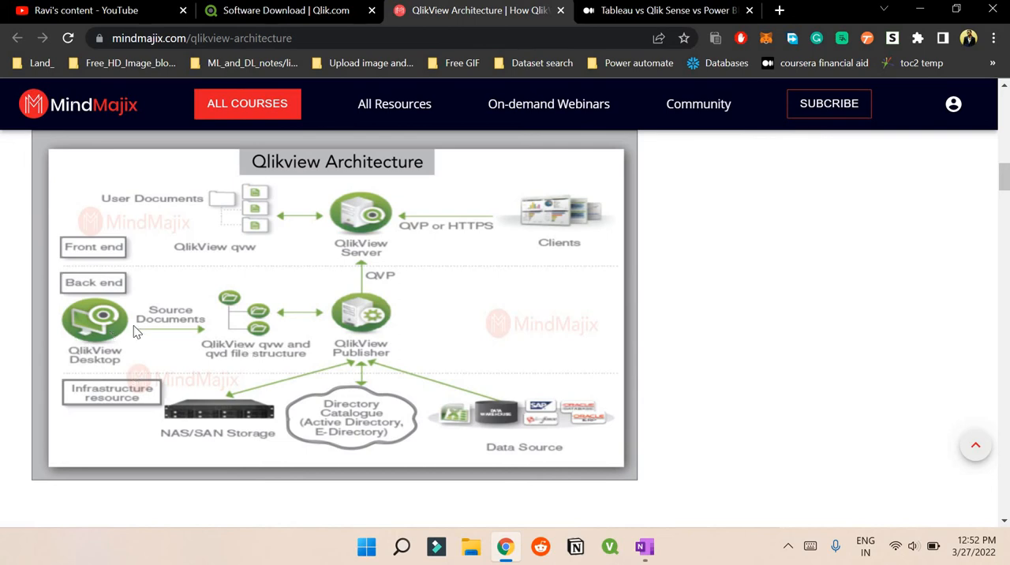
{"action": "mouse_move", "coordinate": [270, 357]}
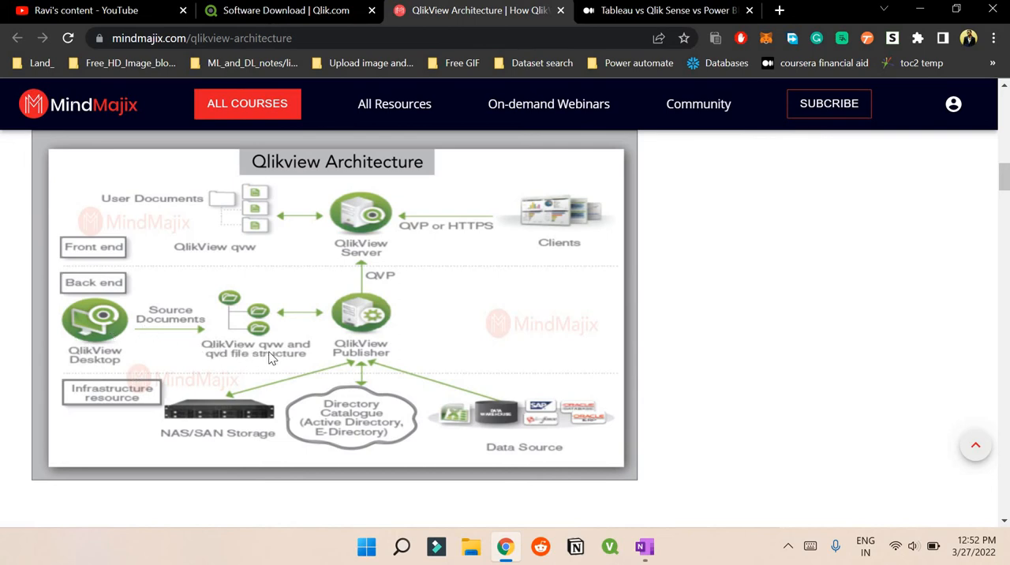
{"action": "mouse_move", "coordinate": [229, 370]}
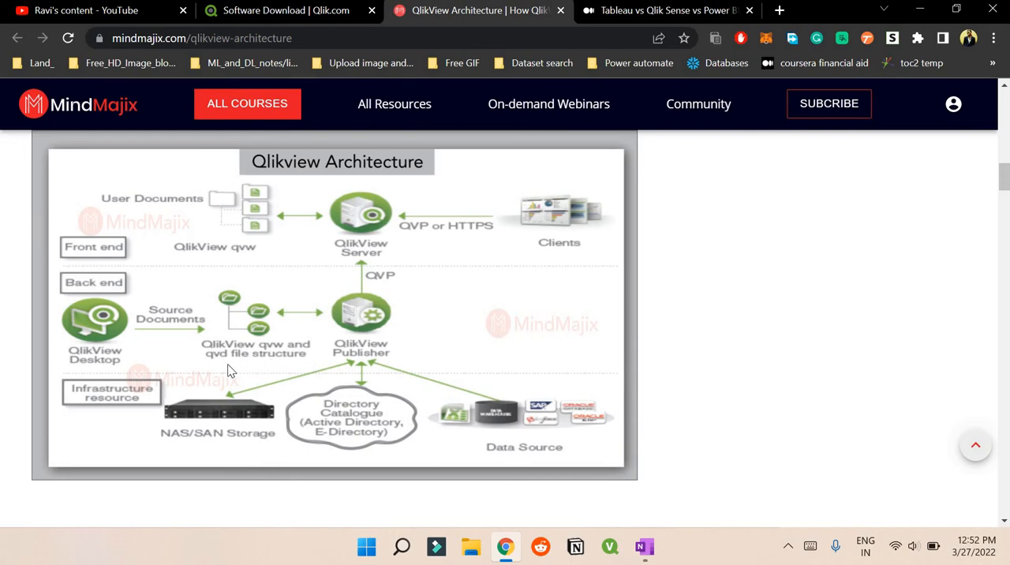
{"action": "mouse_move", "coordinate": [264, 363]}
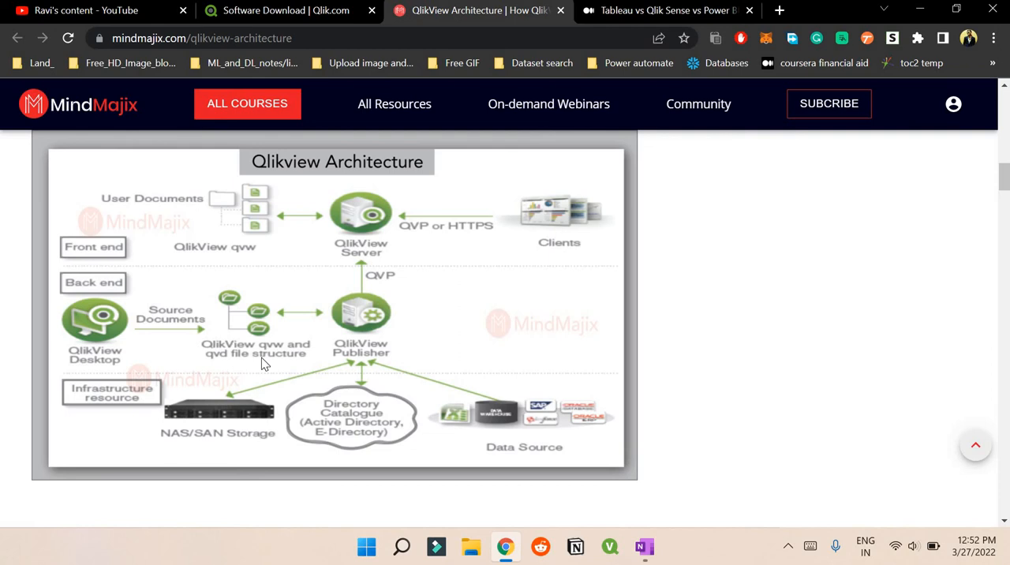
{"action": "mouse_move", "coordinate": [274, 347]}
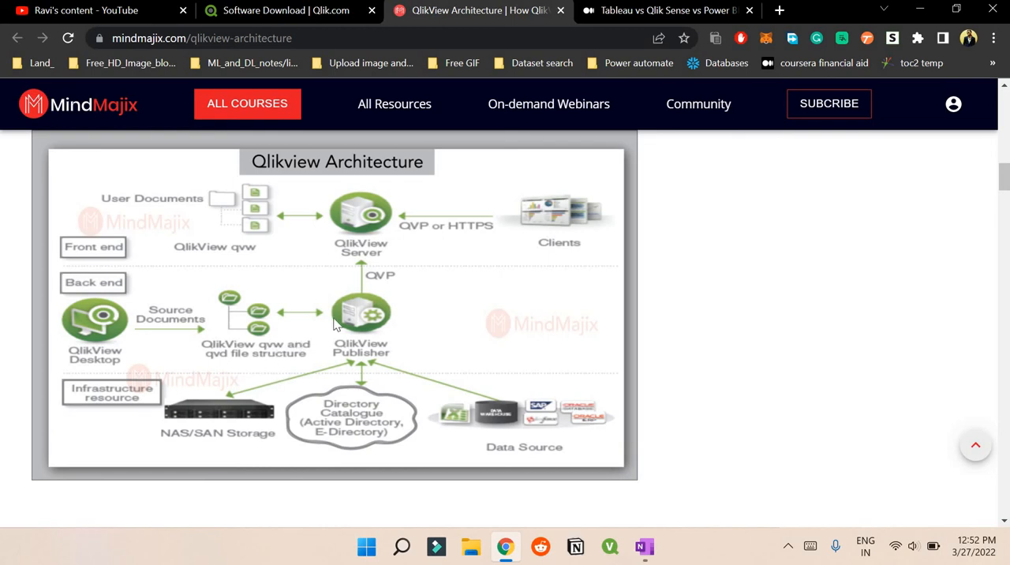
{"action": "mouse_move", "coordinate": [353, 331]}
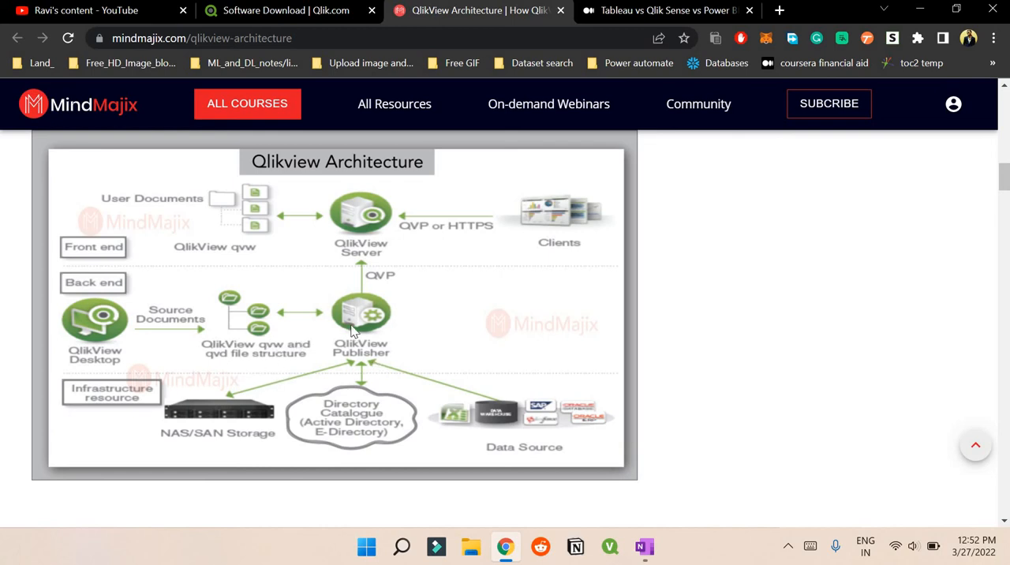
{"action": "mouse_move", "coordinate": [367, 248]}
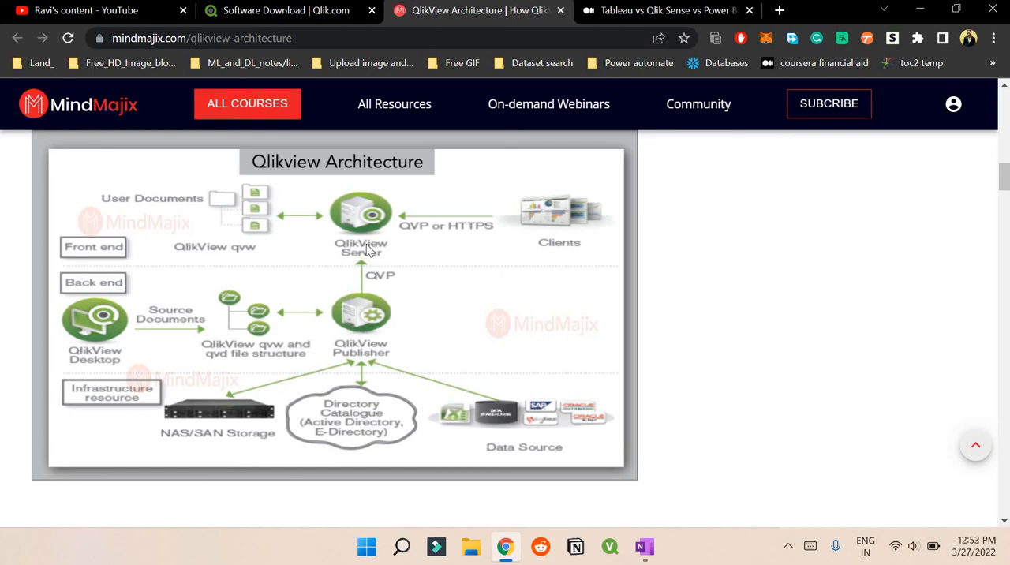
{"action": "mouse_move", "coordinate": [368, 240]}
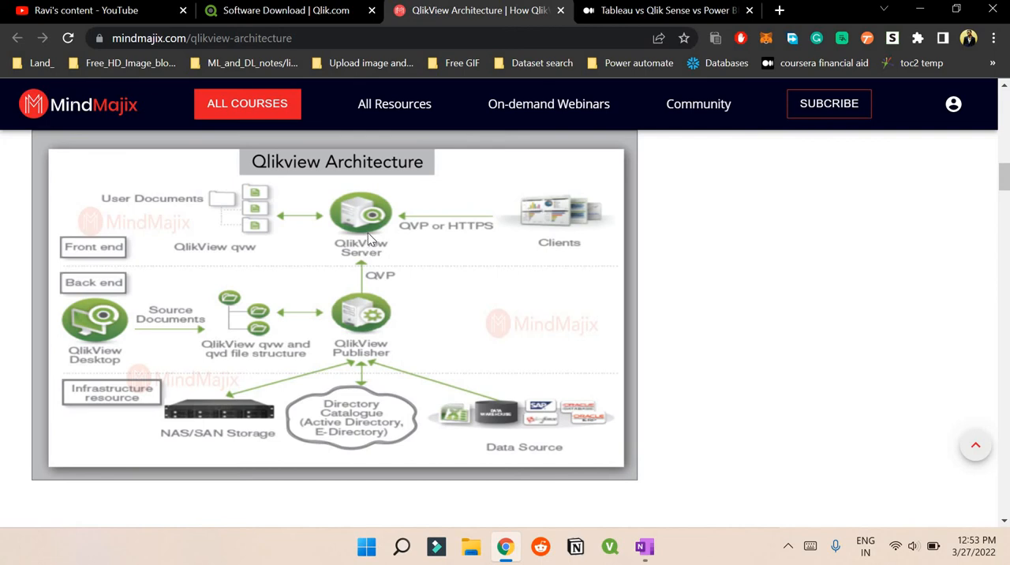
{"action": "mouse_move", "coordinate": [404, 238]}
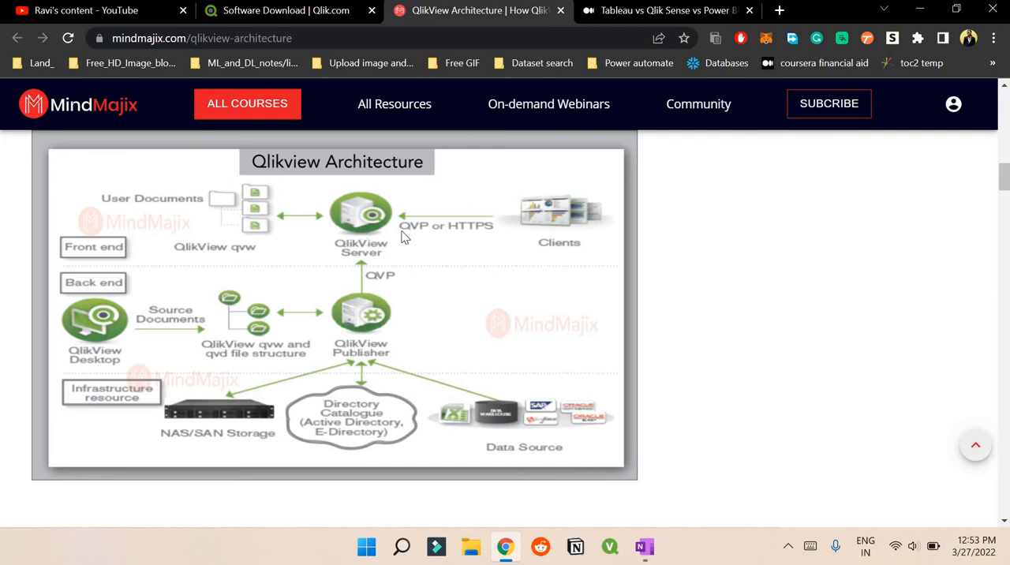
{"action": "mouse_move", "coordinate": [288, 234]}
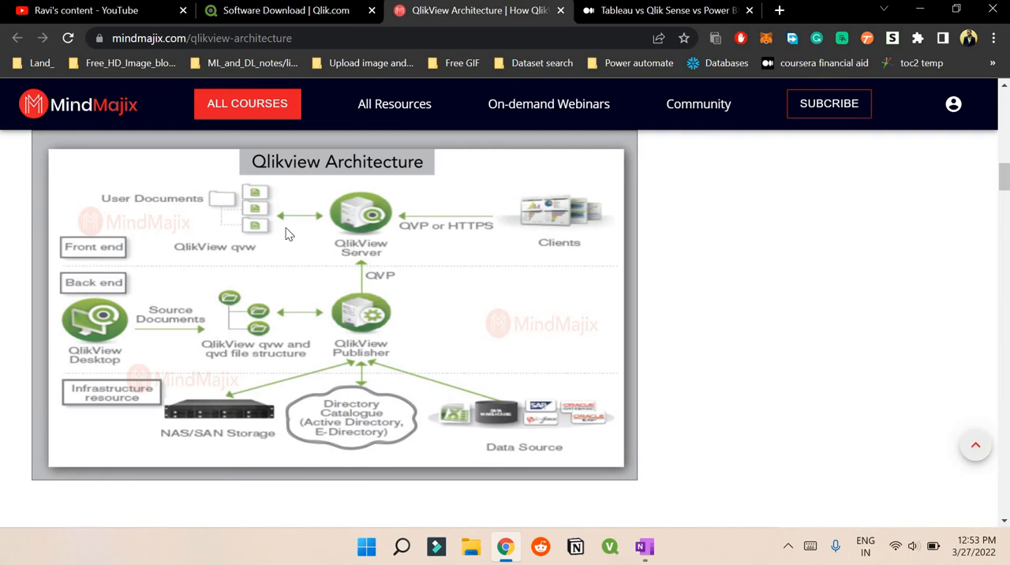
{"action": "mouse_move", "coordinate": [264, 207]}
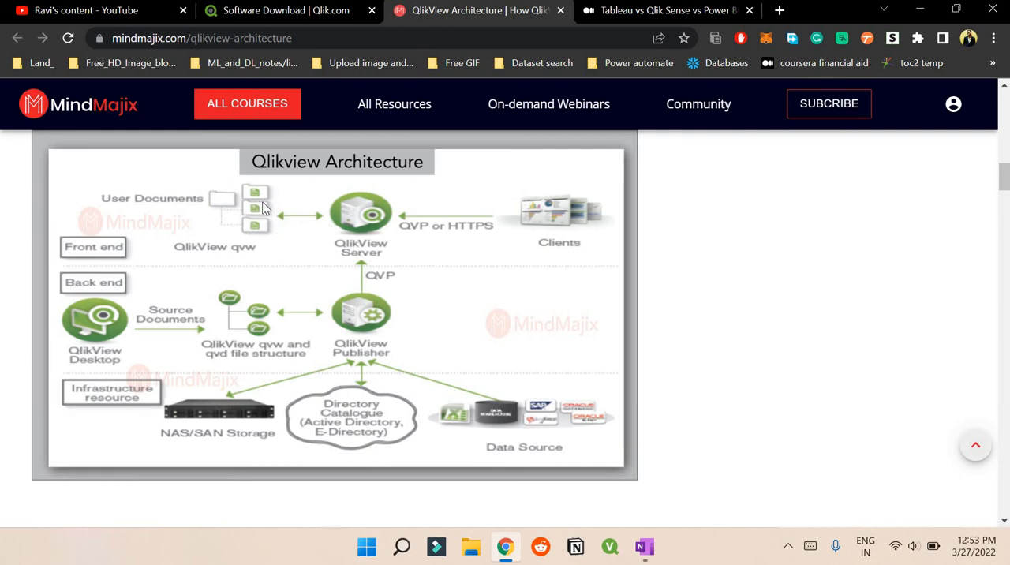
{"action": "mouse_move", "coordinate": [379, 233]}
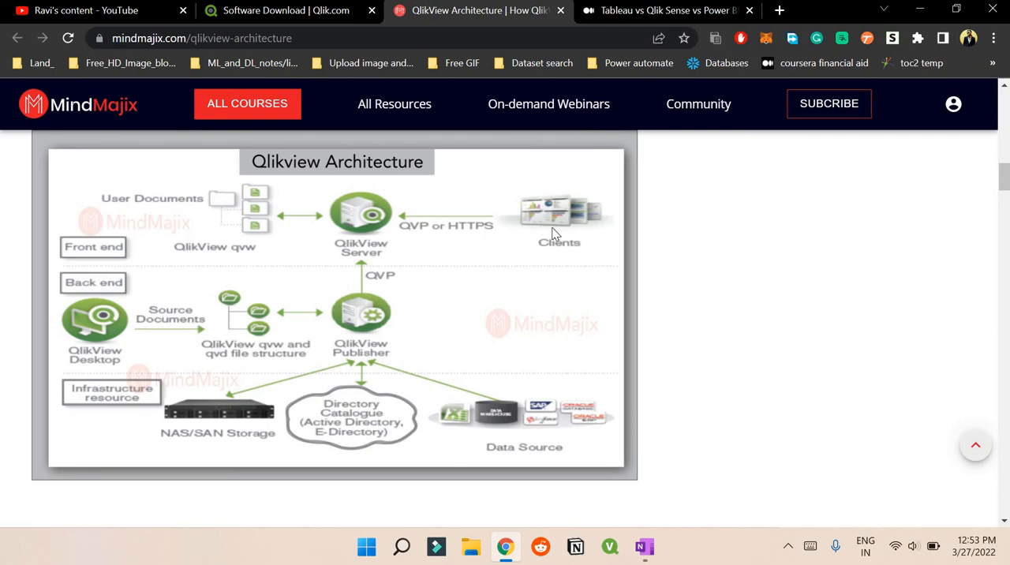
{"action": "mouse_move", "coordinate": [241, 439]}
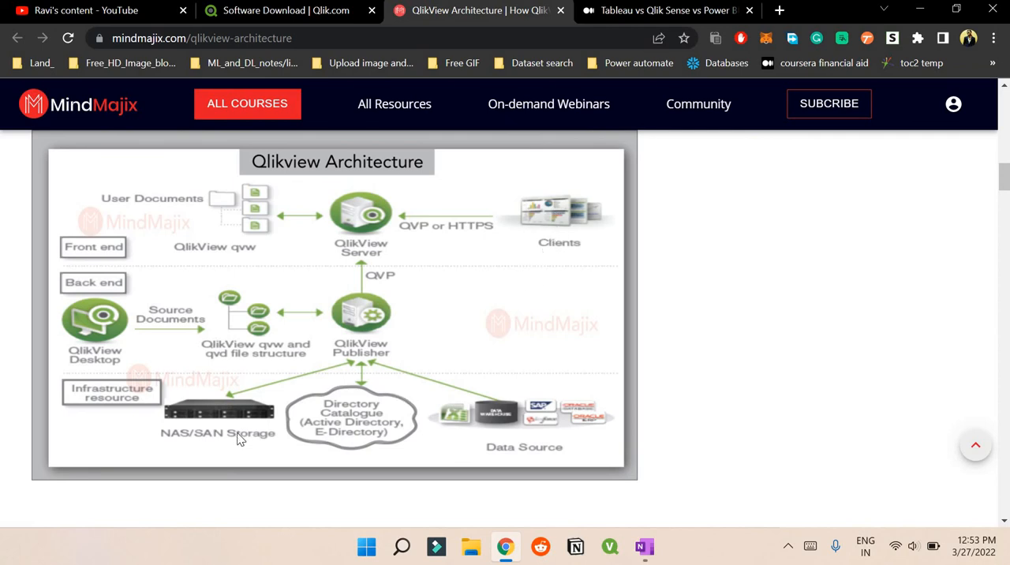
{"action": "mouse_move", "coordinate": [461, 438]}
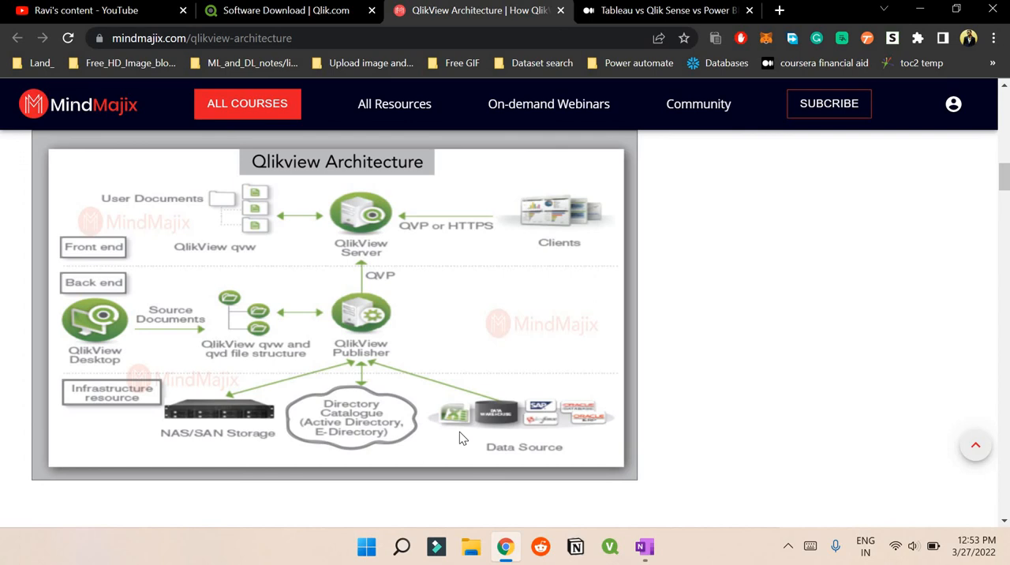
{"action": "mouse_move", "coordinate": [483, 386]}
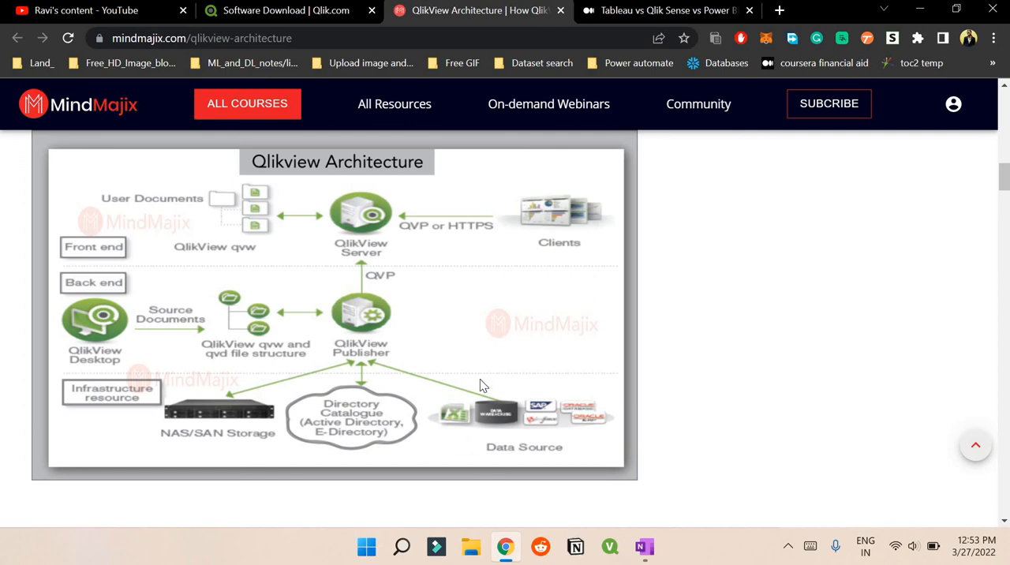